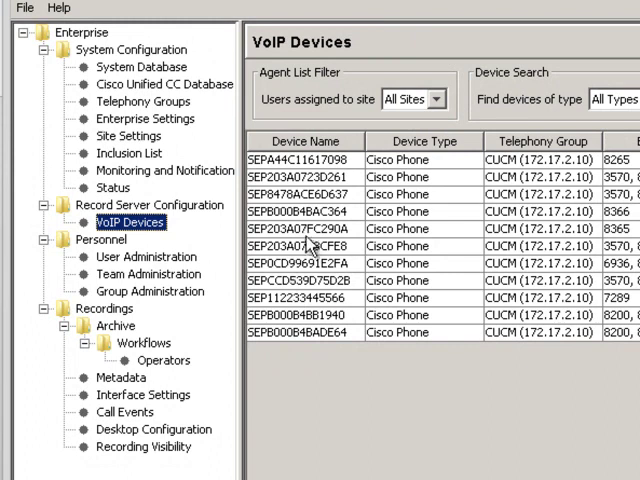
pyautogui.moveTo(310, 250)
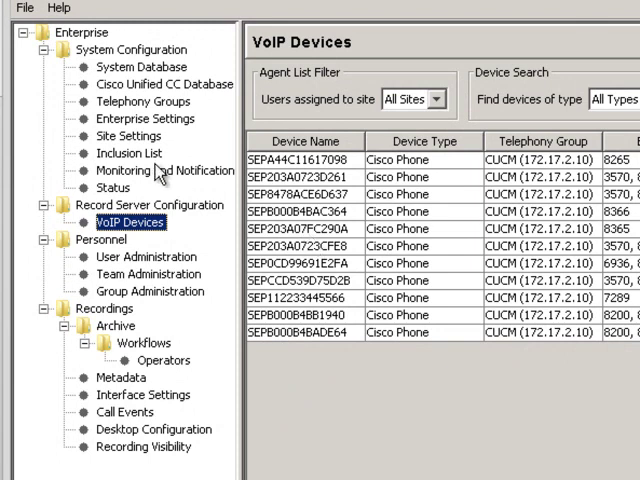
# Show the Inclusion List with patterns 7289, 8311, 8265, 8366, 8365 and 8355 excluded from recording.
pyautogui.click(132, 152)
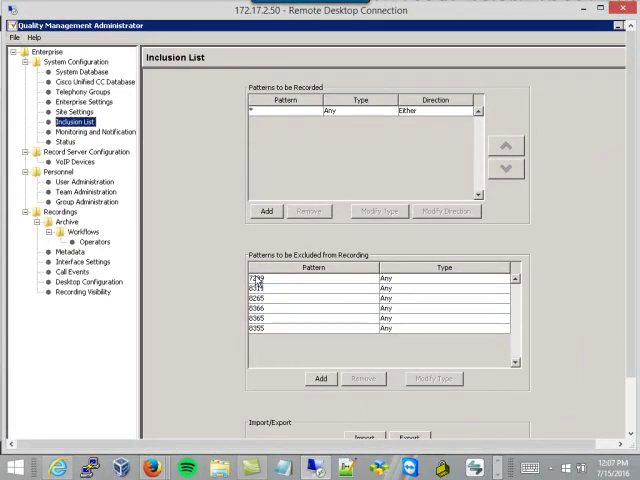
pyautogui.moveTo(176, 124)
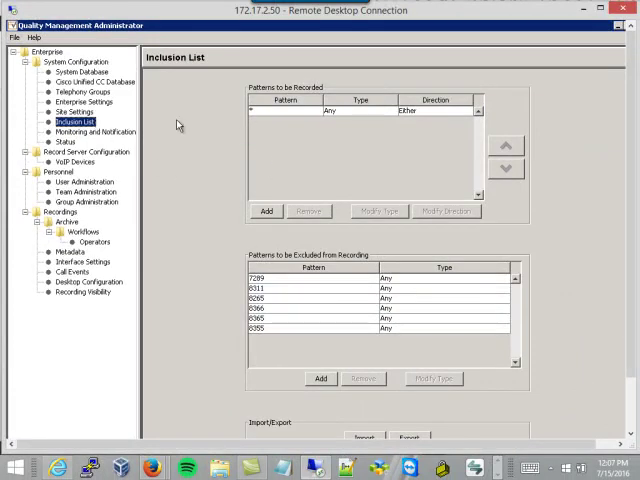
pyautogui.moveTo(316, 164)
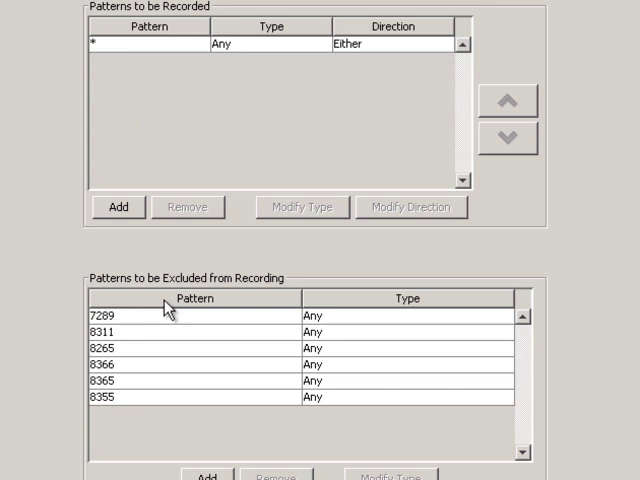
pyautogui.moveTo(320, 330)
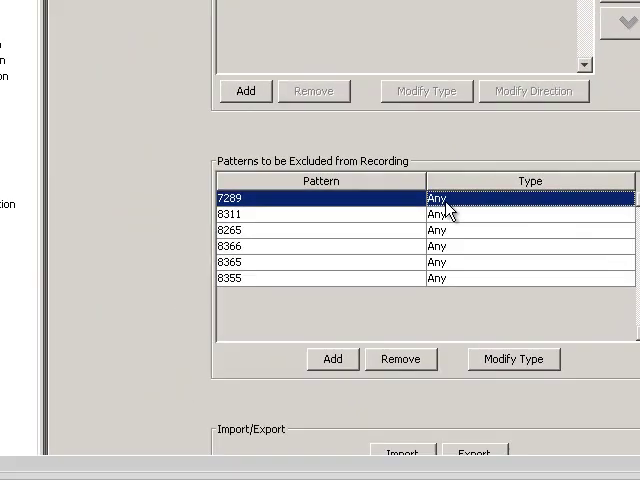
pyautogui.click(620, 196)
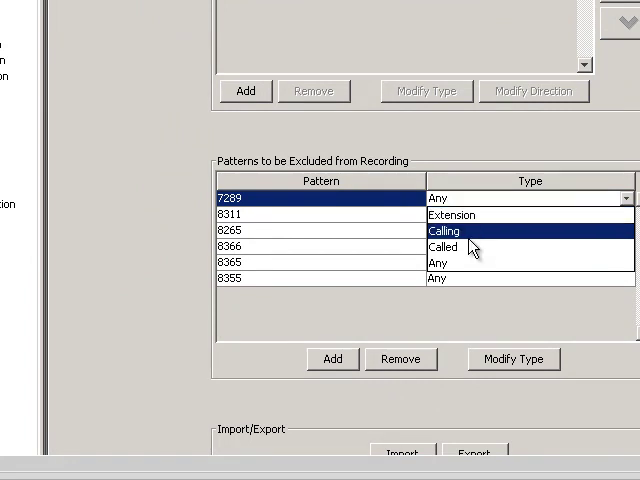
pyautogui.moveTo(460, 290)
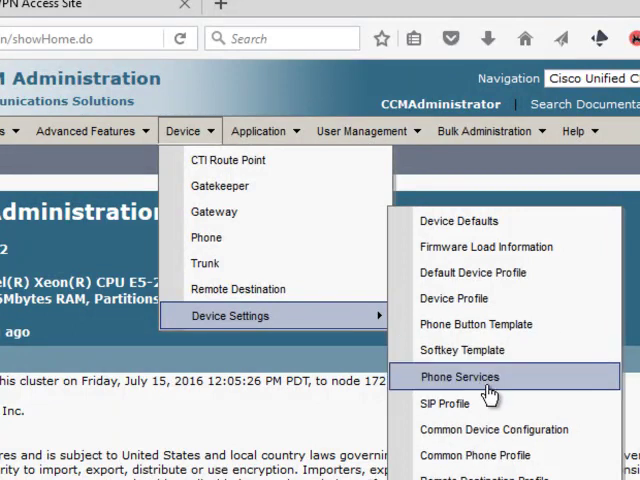
pyautogui.click(460, 376)
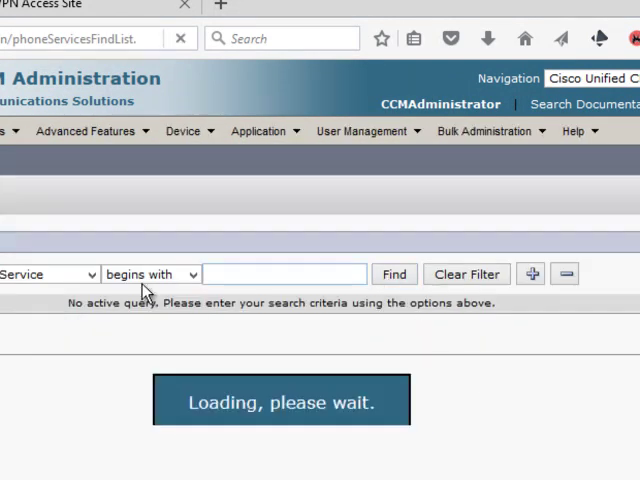
pyautogui.click(392, 274)
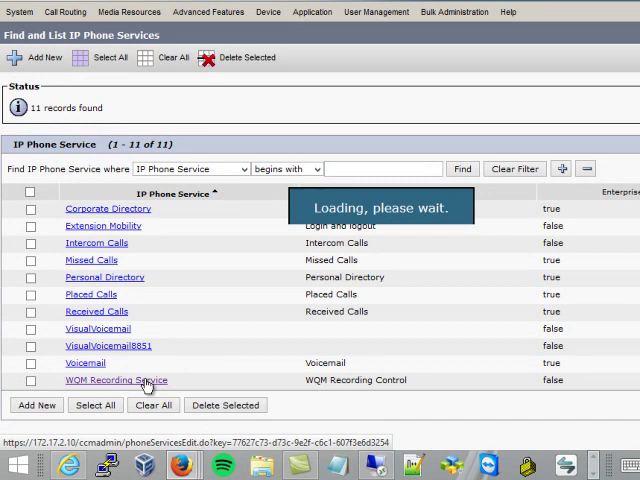
pyautogui.click(116, 380)
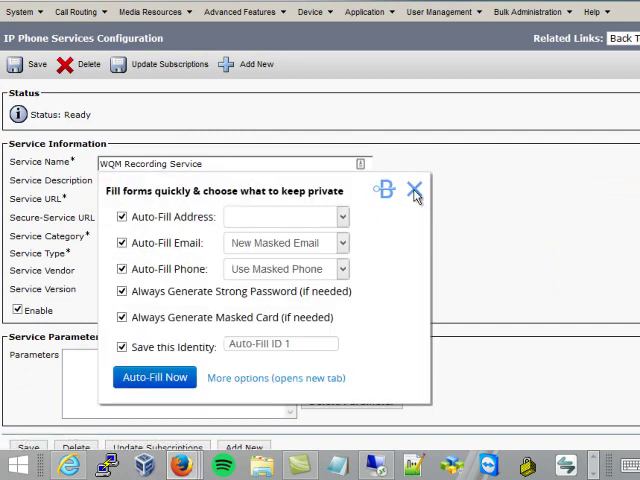
pyautogui.click(414, 192)
pyautogui.write('http://172.17.2.50/recordingcontrols/ipp/main')
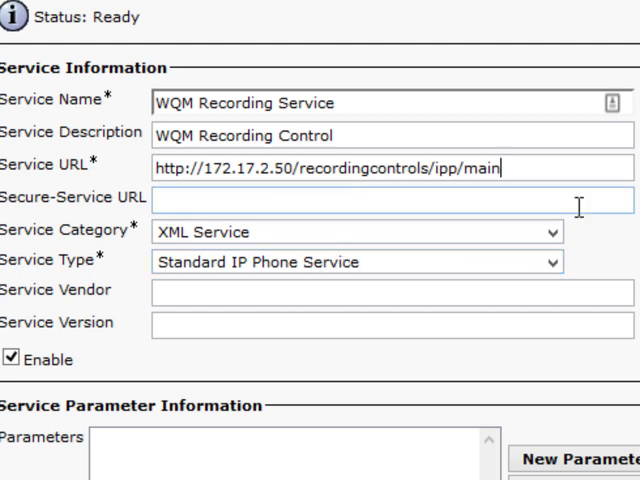
pyautogui.click(262, 88)
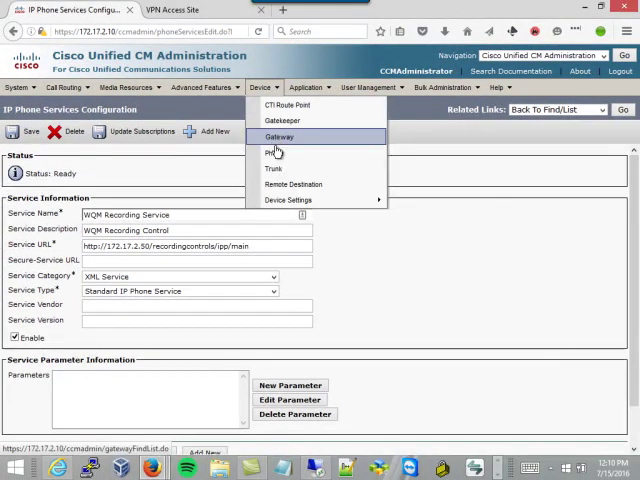
# Find the phone whose directory number begins with 7289.
pyautogui.click(272, 152)
pyautogui.write('728')
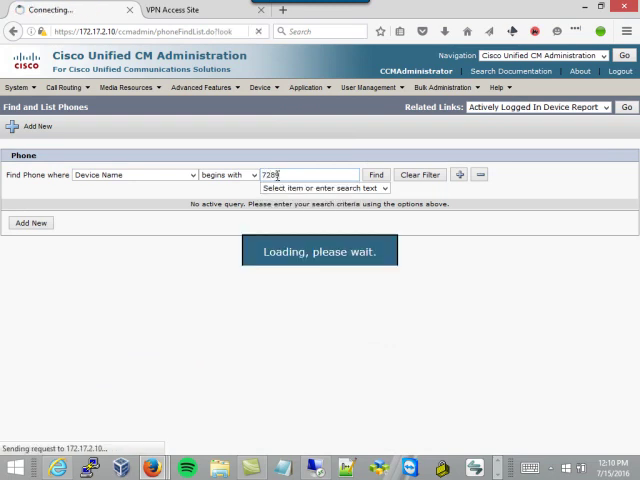
pyautogui.click(376, 220)
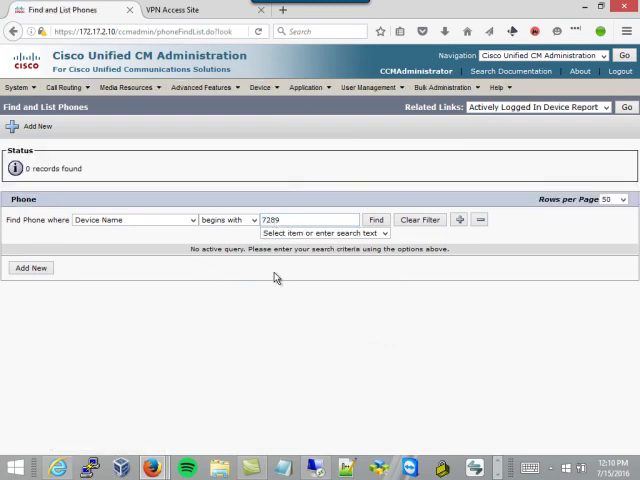
pyautogui.moveTo(160, 236)
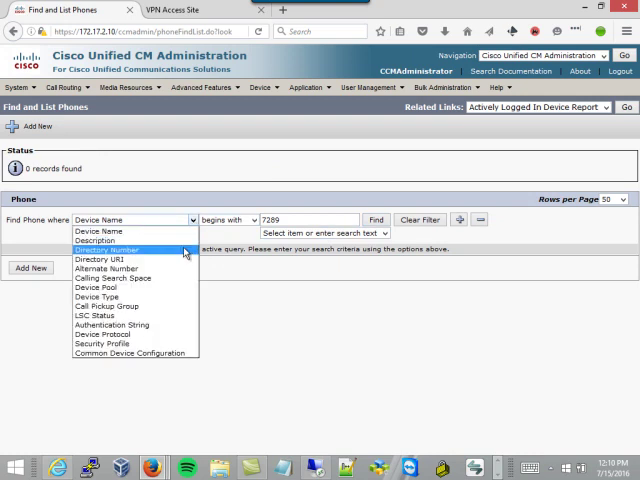
pyautogui.click(376, 220)
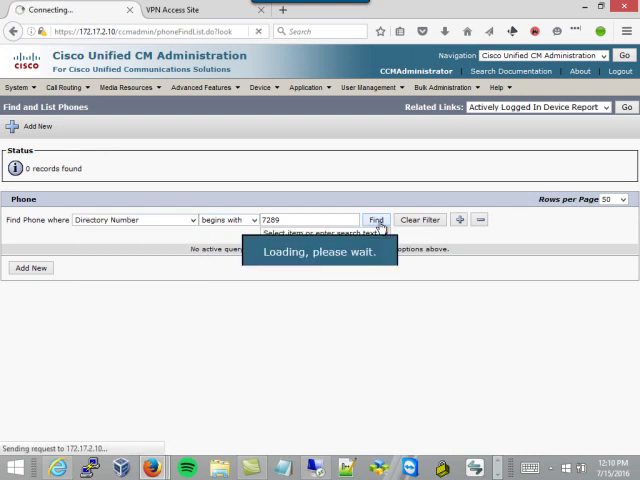
pyautogui.click(376, 220)
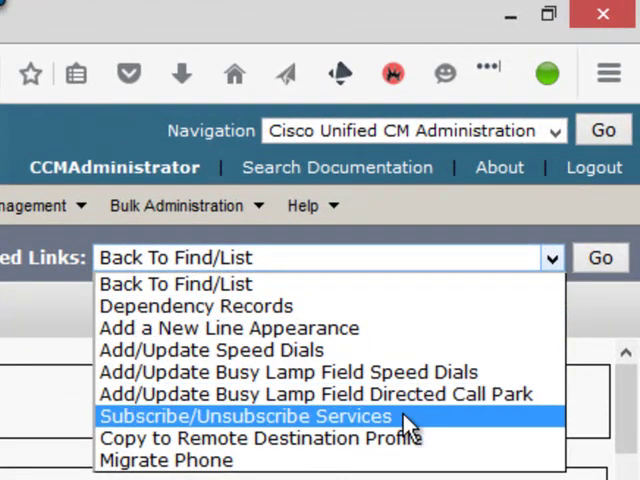
# Go to the 7289 phone's Subscribe/Unsubscribe Services settings via Related Links.
pyautogui.click(244, 416)
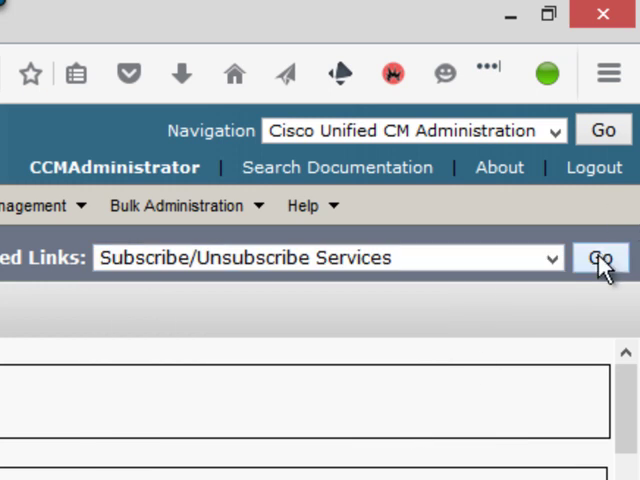
pyautogui.click(600, 258)
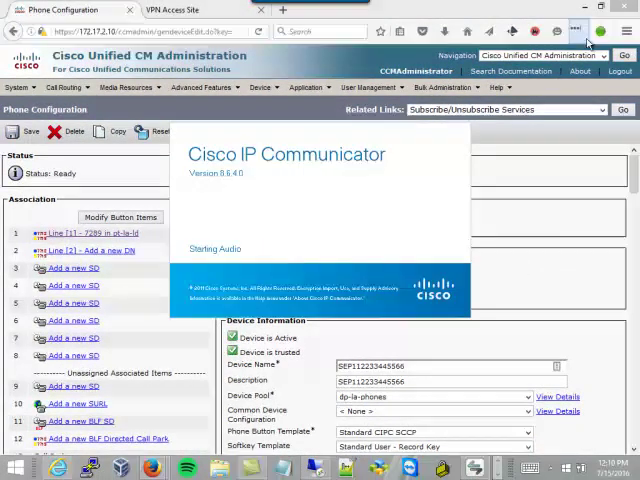
pyautogui.moveTo(582, 8)
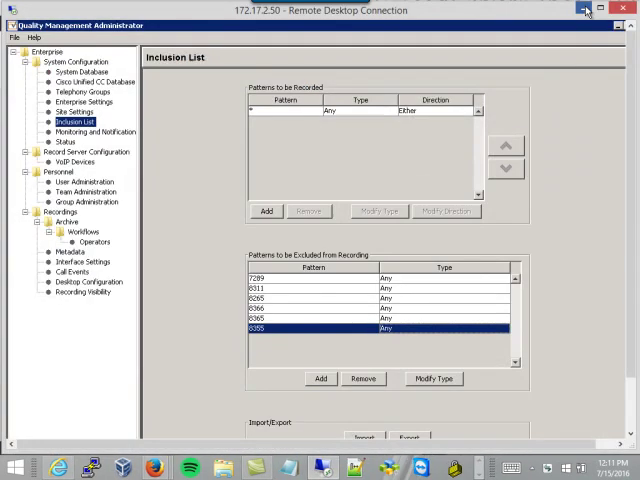
pyautogui.moveTo(484, 460)
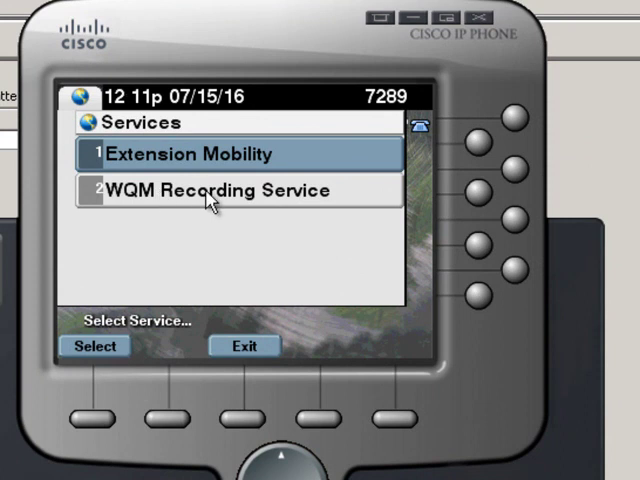
# Run the WQM Recording Service on extension 7289 and show the Metadata, Start and Stop recording actions.
pyautogui.click(230, 190)
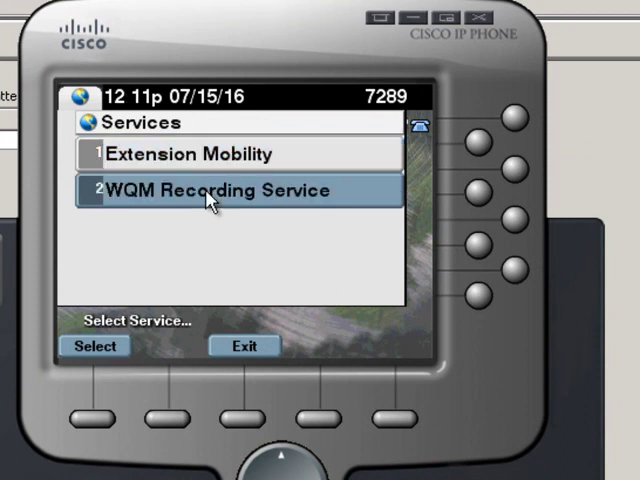
pyautogui.click(94, 344)
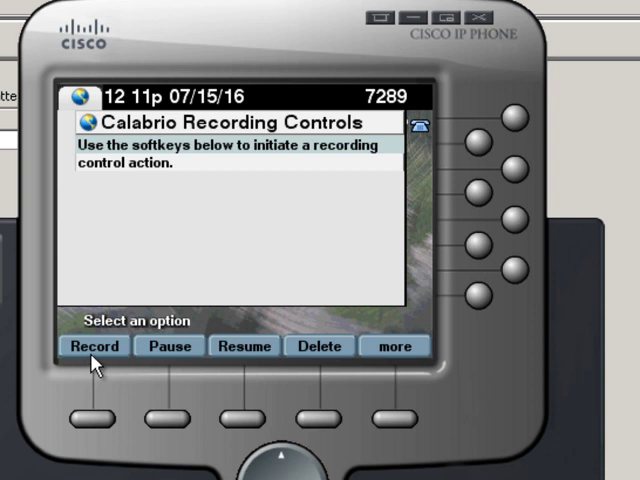
pyautogui.moveTo(244, 372)
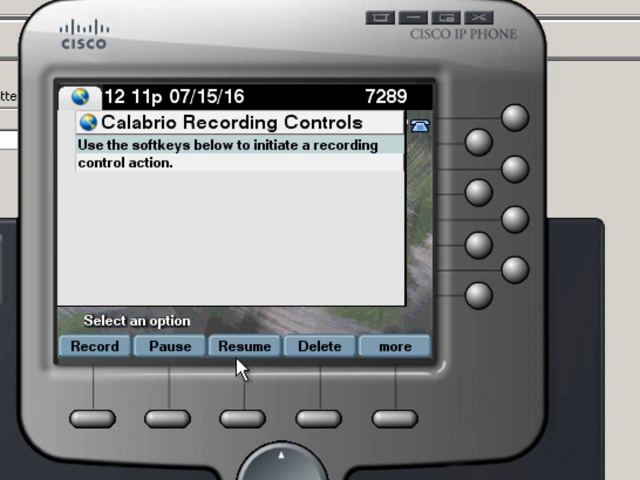
pyautogui.moveTo(384, 360)
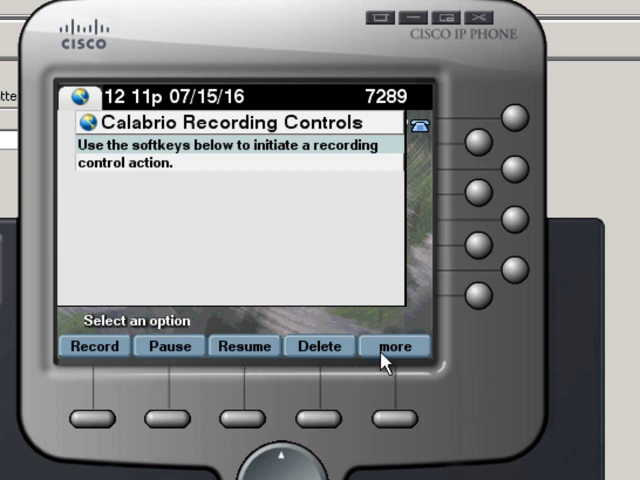
pyautogui.click(394, 346)
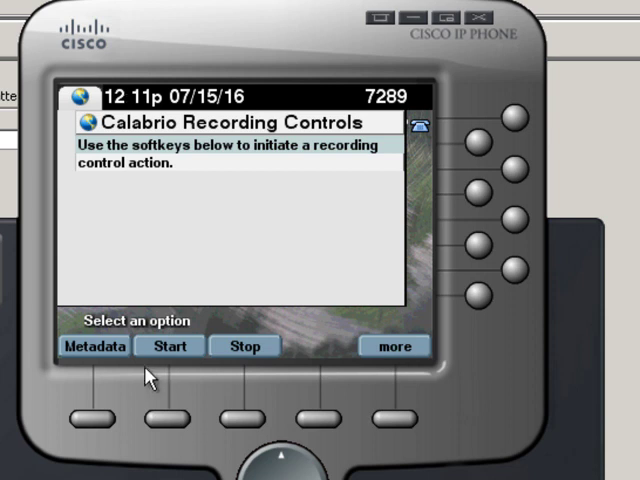